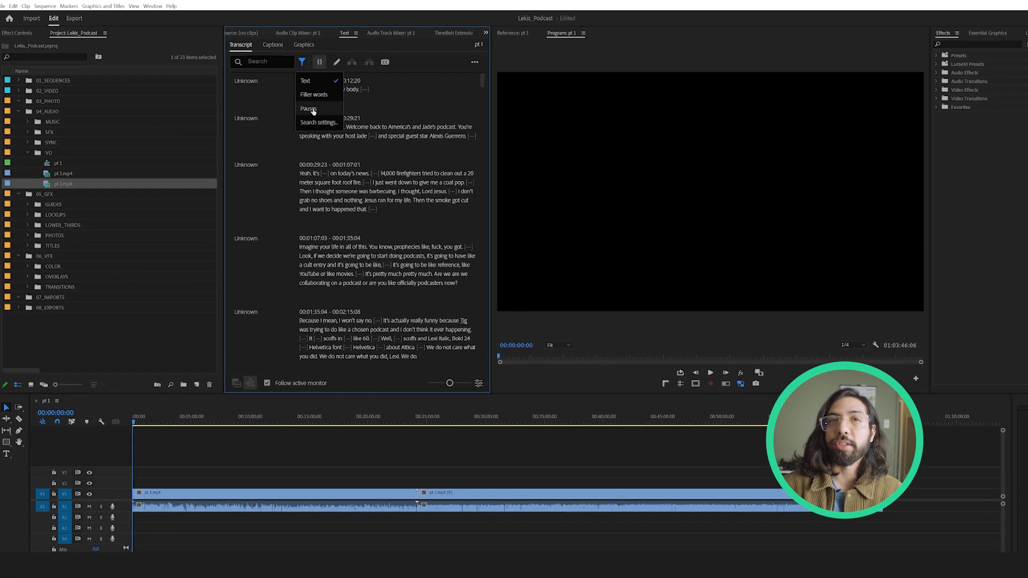
- Open the Podcast_Edit_R1V3 sequence and show its Transcribe prompt in the Text panel
left_click(308, 109)
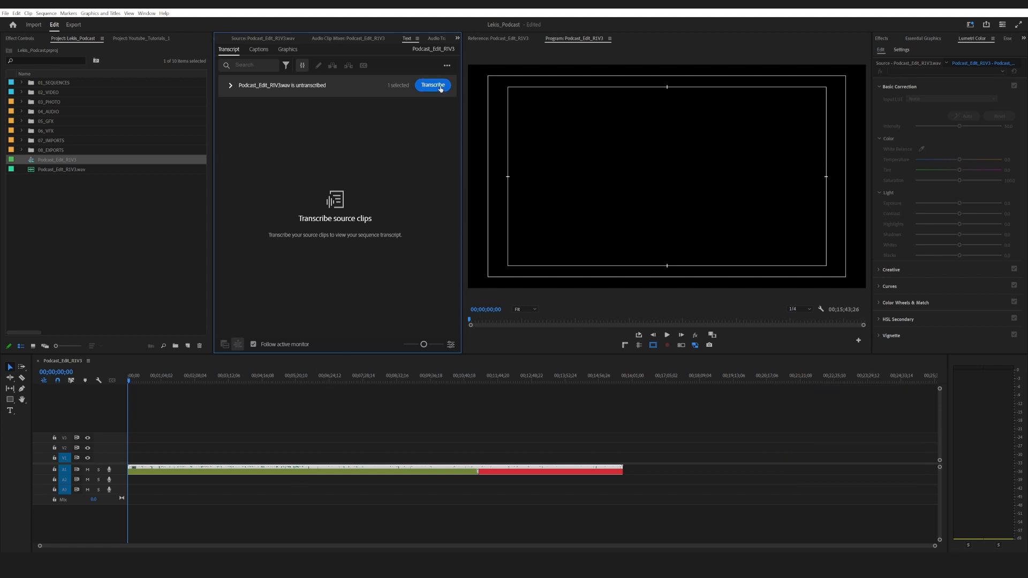
- Transcribe the Podcast_Edit_R1V3 audio into speaker-segmented, timestamped text
left_click(433, 86)
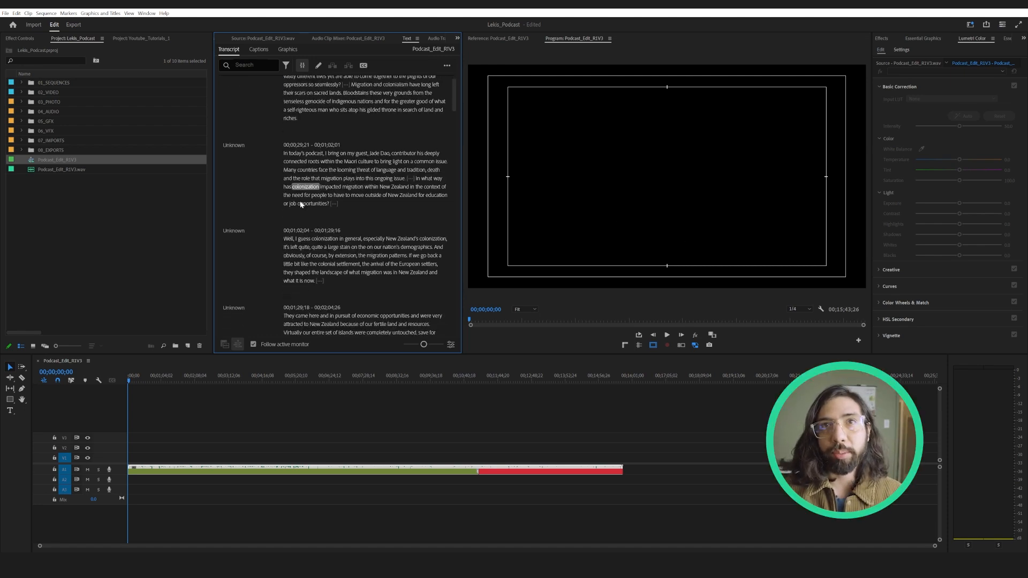
- Scroll the transcript and switch to the pt 1 sequence's existing transcript
scroll("down", 3)
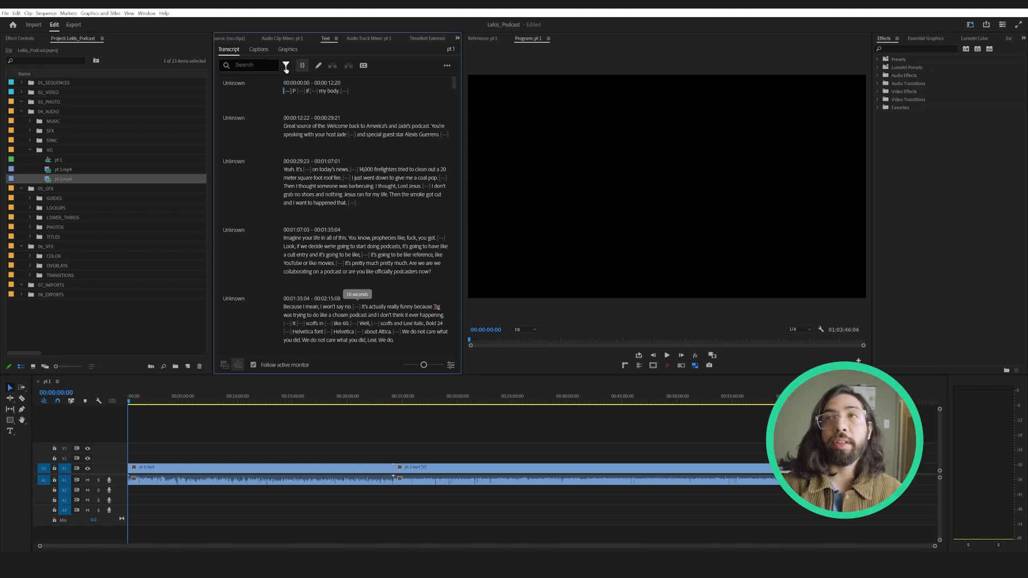
- Filter the pt 1 transcript for Pauses and delete all 585 using Lift
left_click(287, 65)
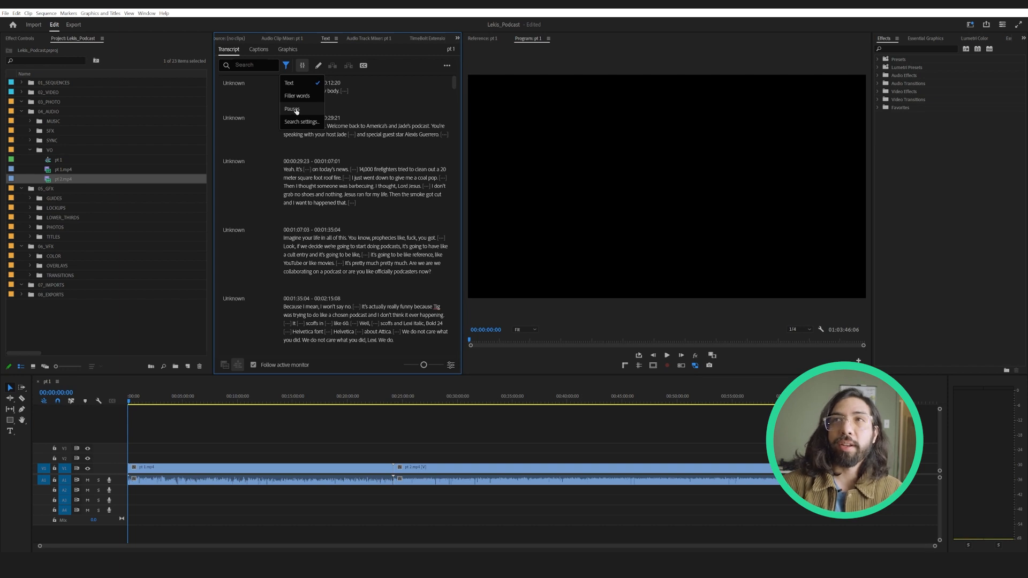
left_click(292, 110)
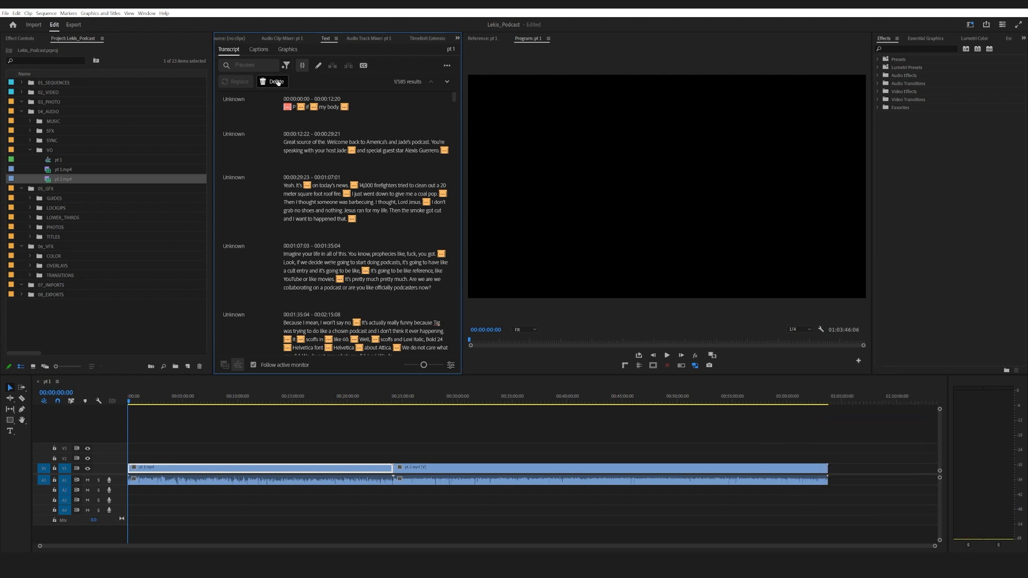
left_click(273, 81)
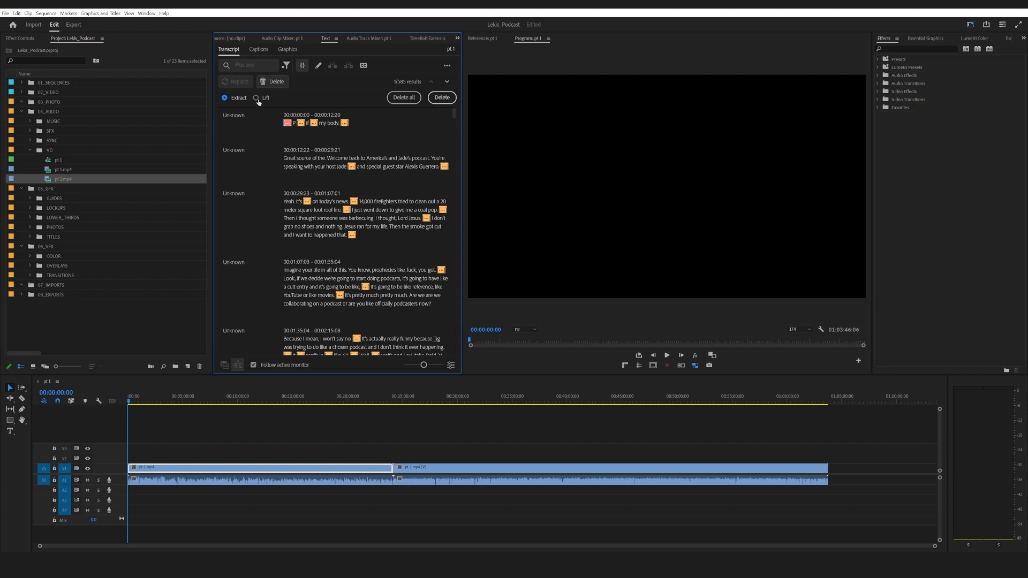
left_click(255, 98)
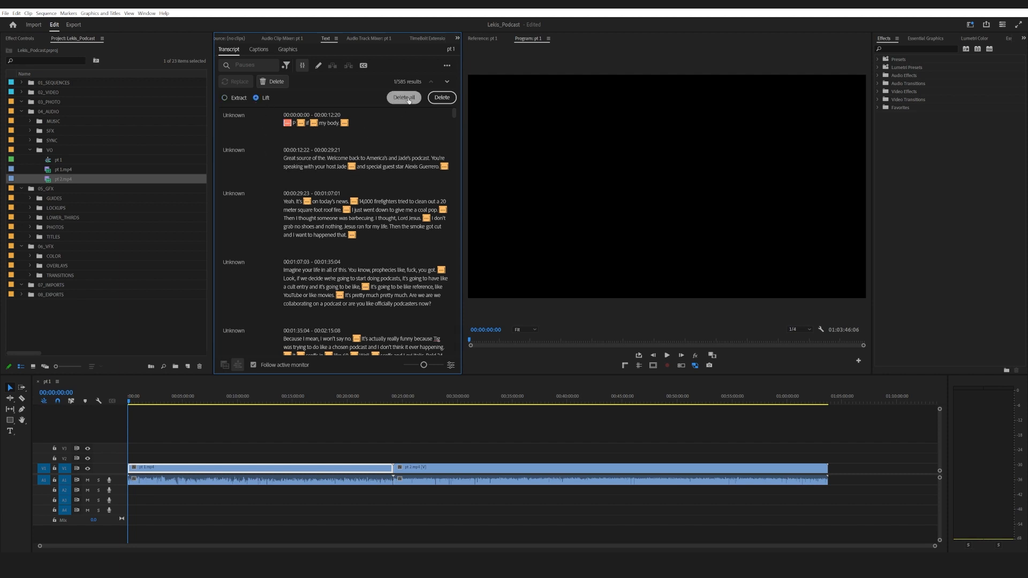
left_click(404, 97)
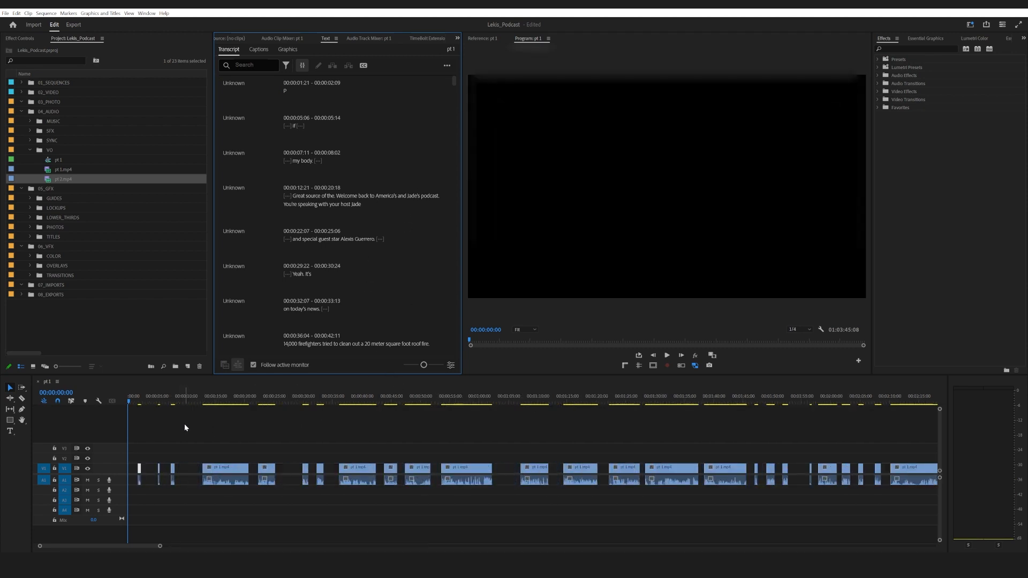
- Review the gapped pt 1 timeline and filter the transcript for Pauses again
left_click(199, 401)
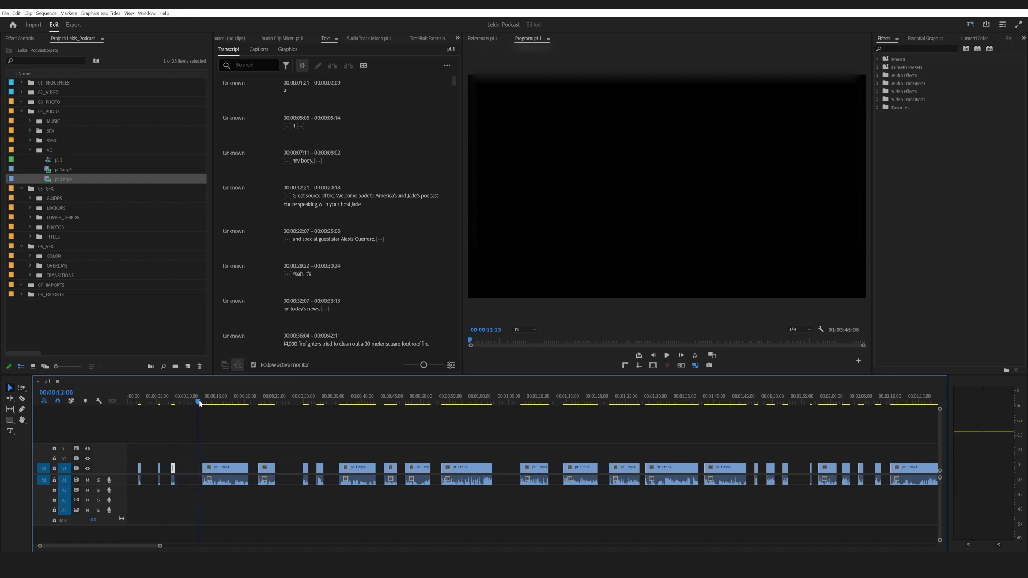
left_click(407, 402)
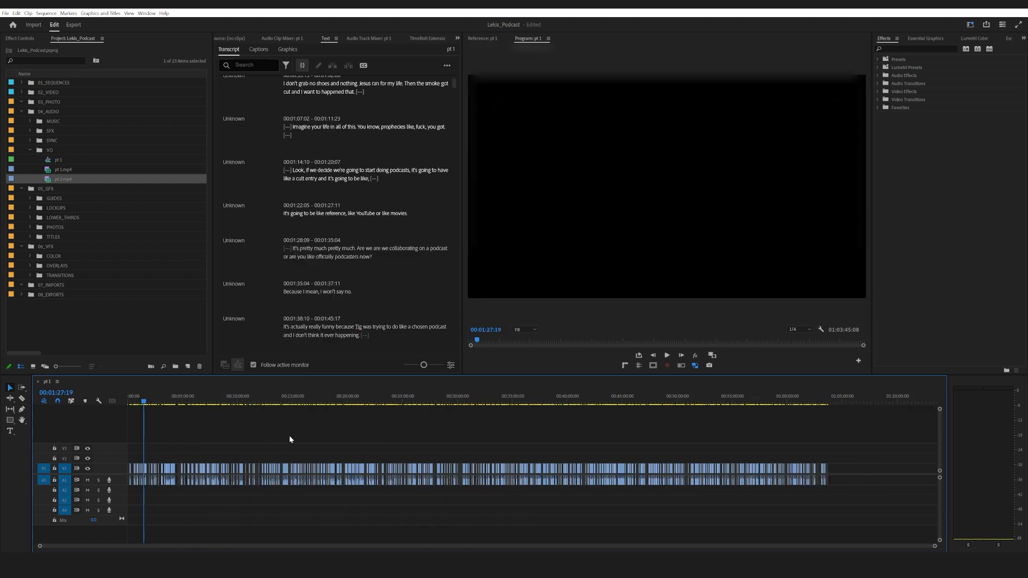
left_click(285, 65)
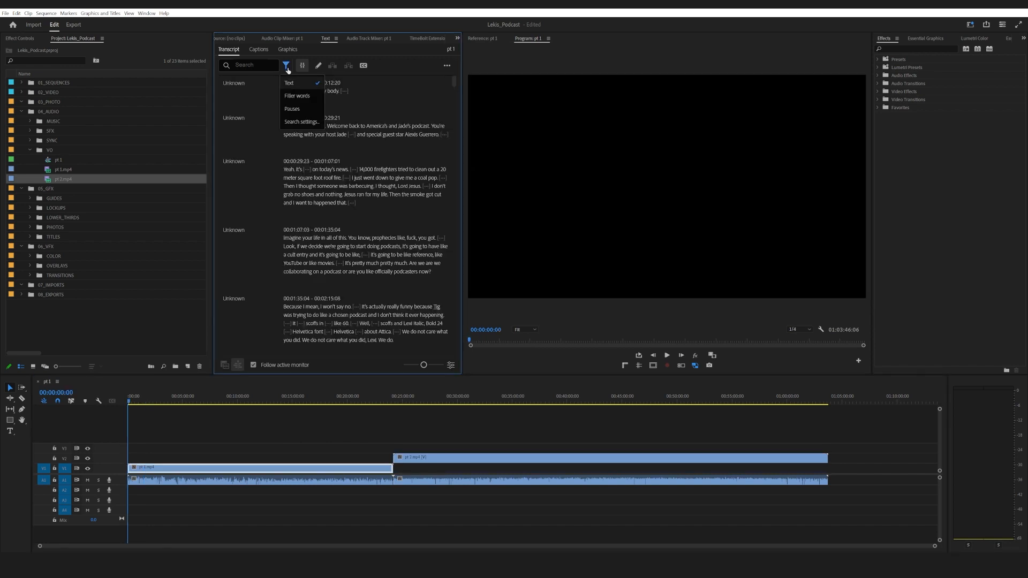
left_click(292, 108)
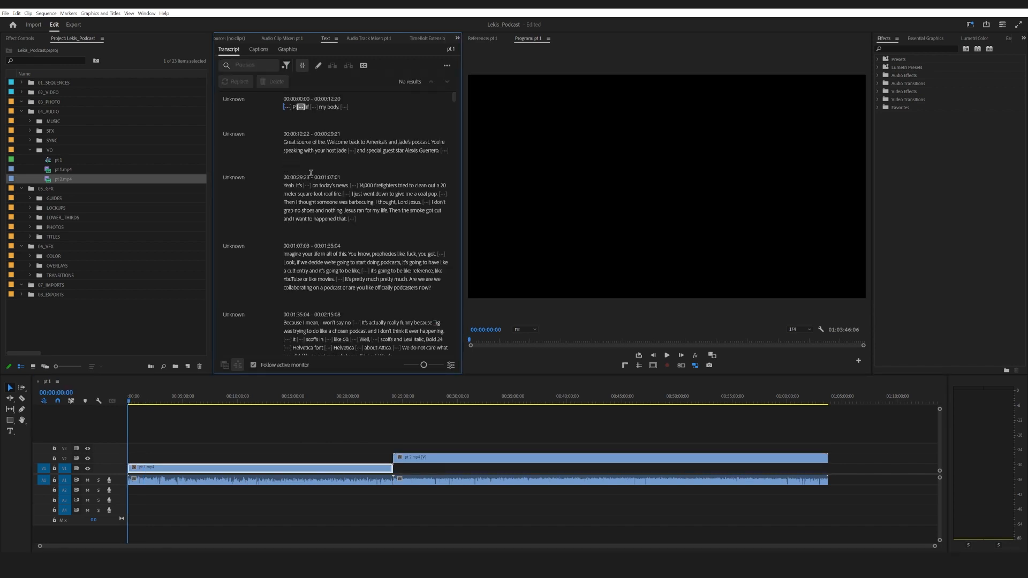
- Extract all found pauses so clips close up, with the sequence ending near 47:53
left_click(235, 65)
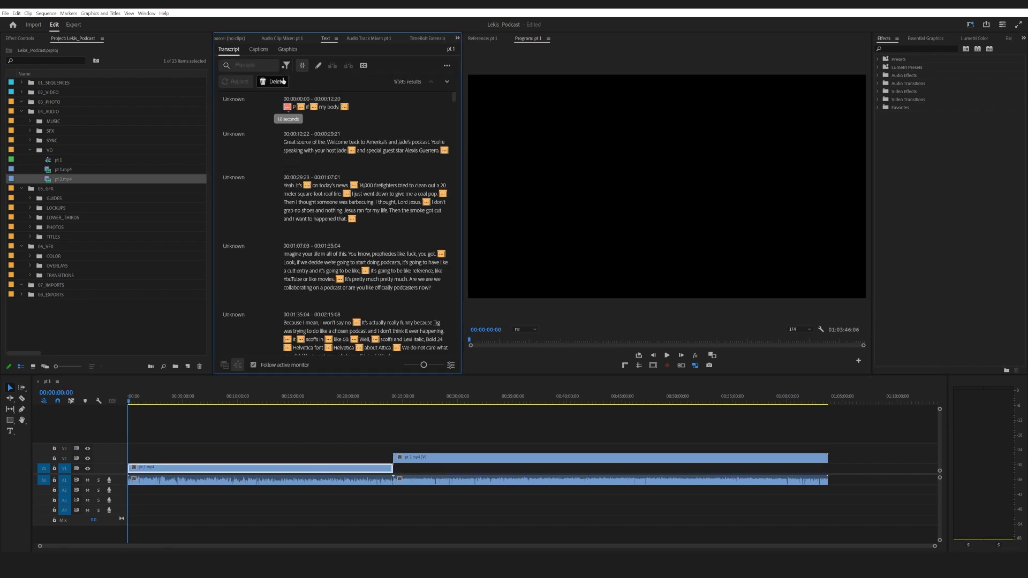
left_click(274, 81)
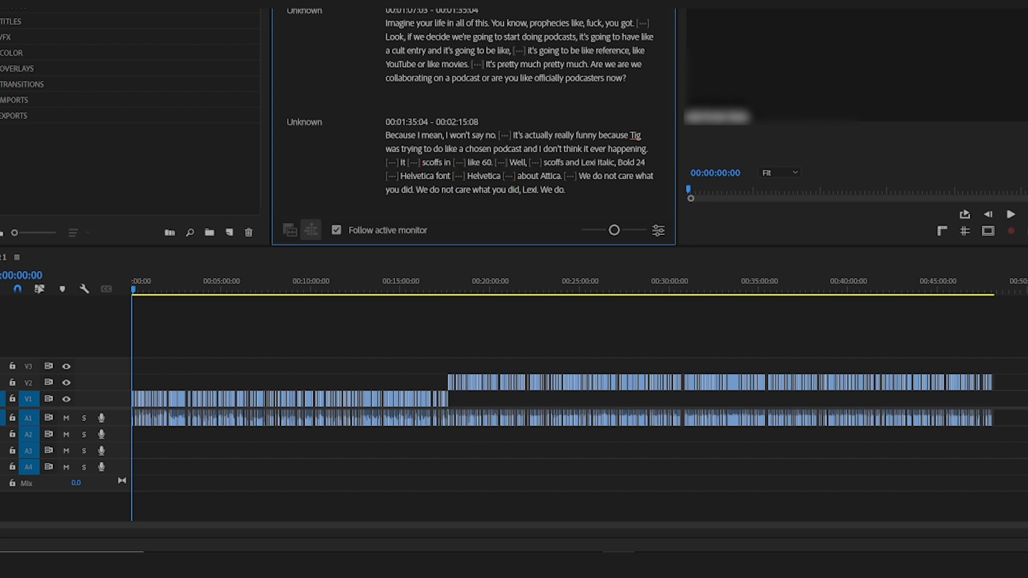
left_click(990, 290)
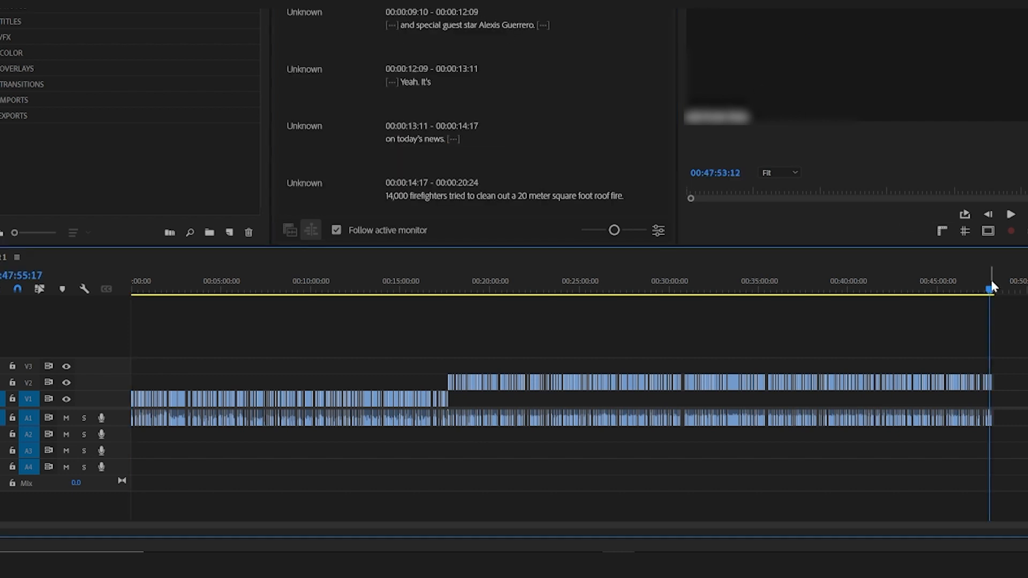